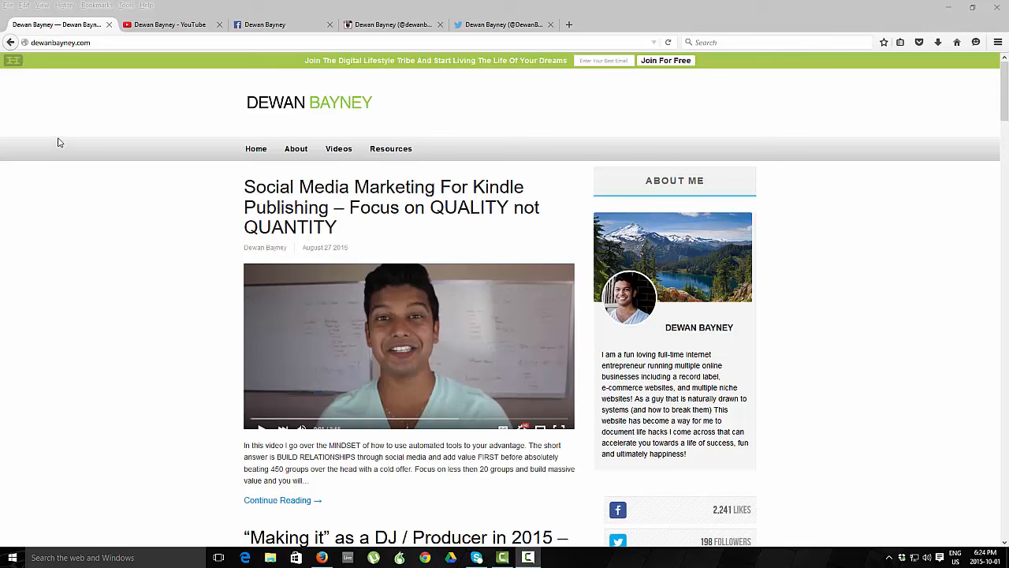
mouse_move(209, 190)
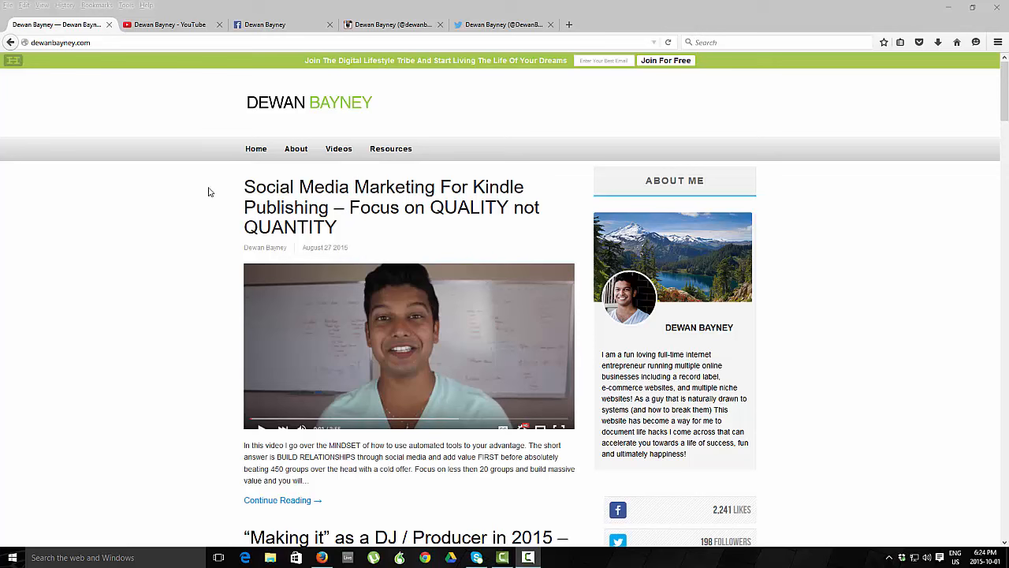
mouse_move(170, 207)
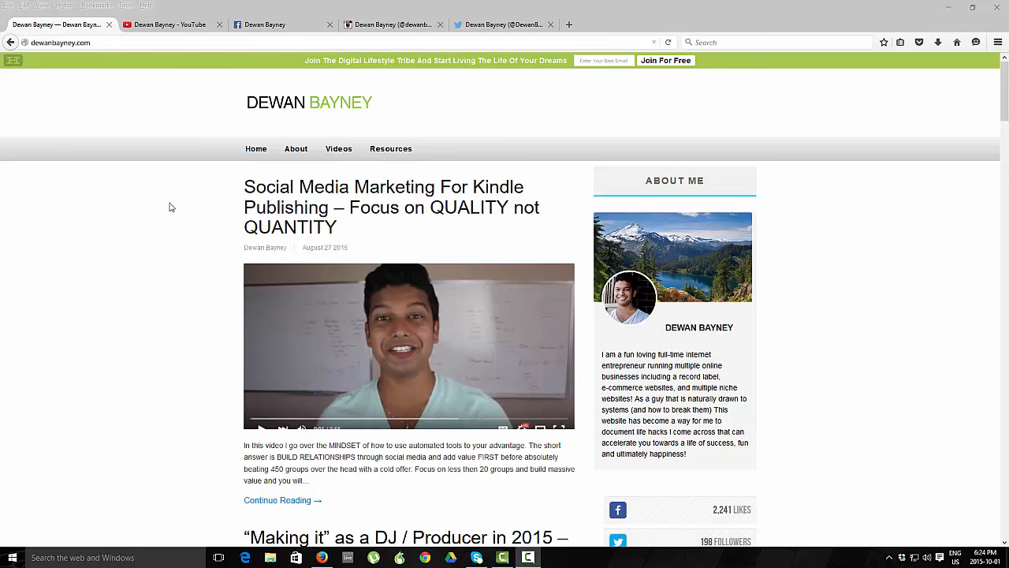
mouse_move(156, 200)
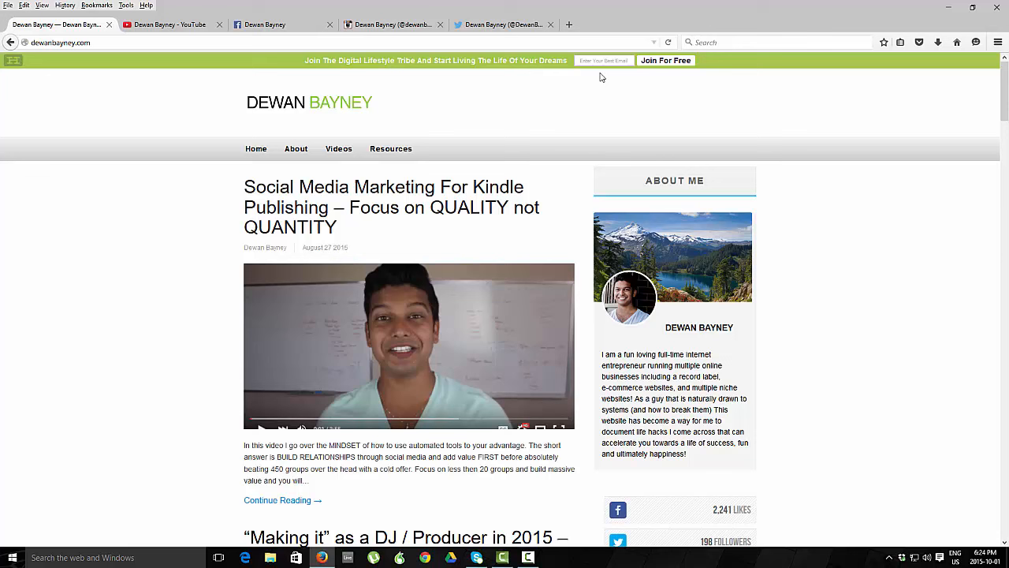
mouse_move(2, 175)
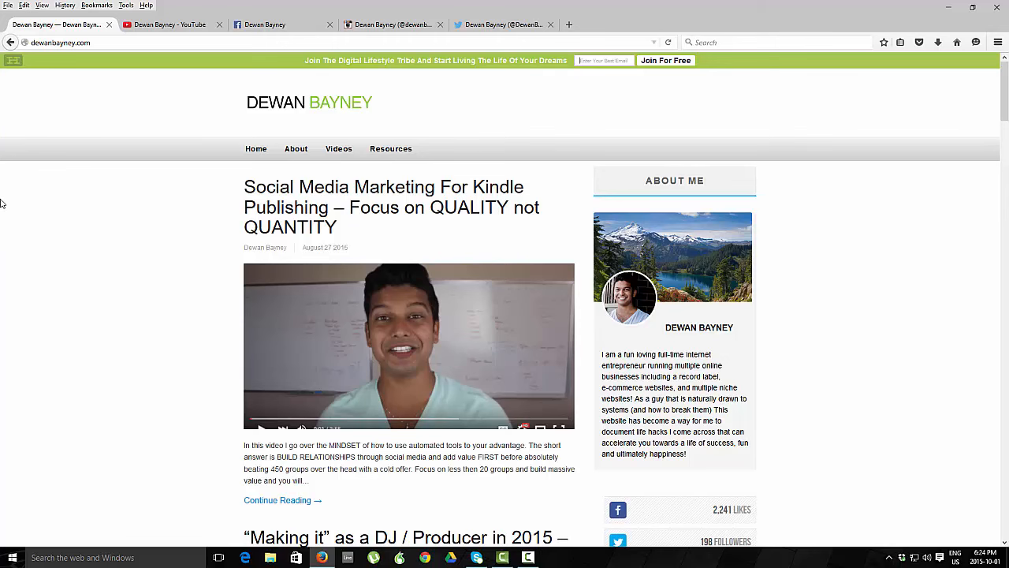
mouse_move(9, 264)
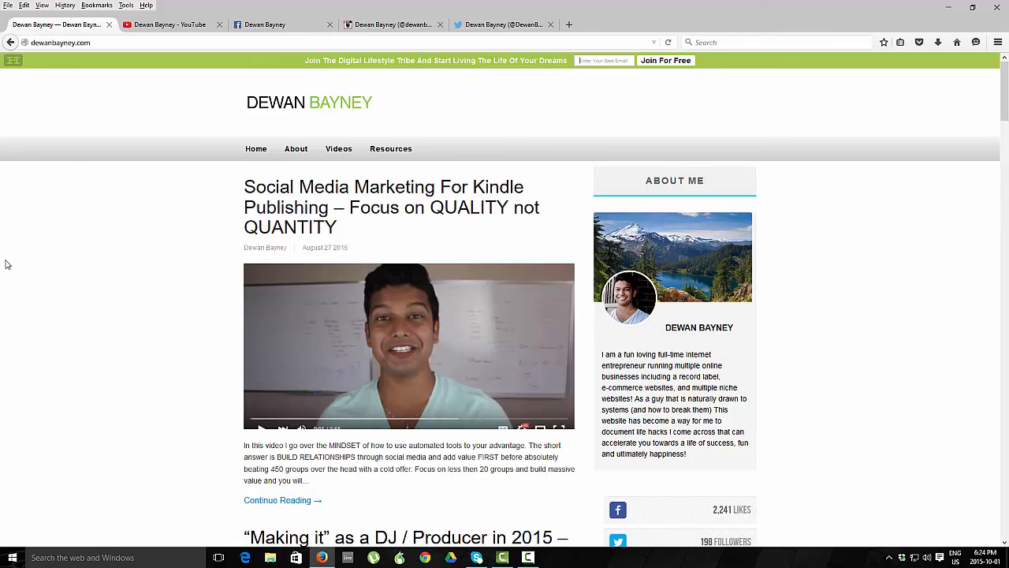
Scroll down the blog home page through more posts and the Instagram feed widget.
scroll(down, 3)
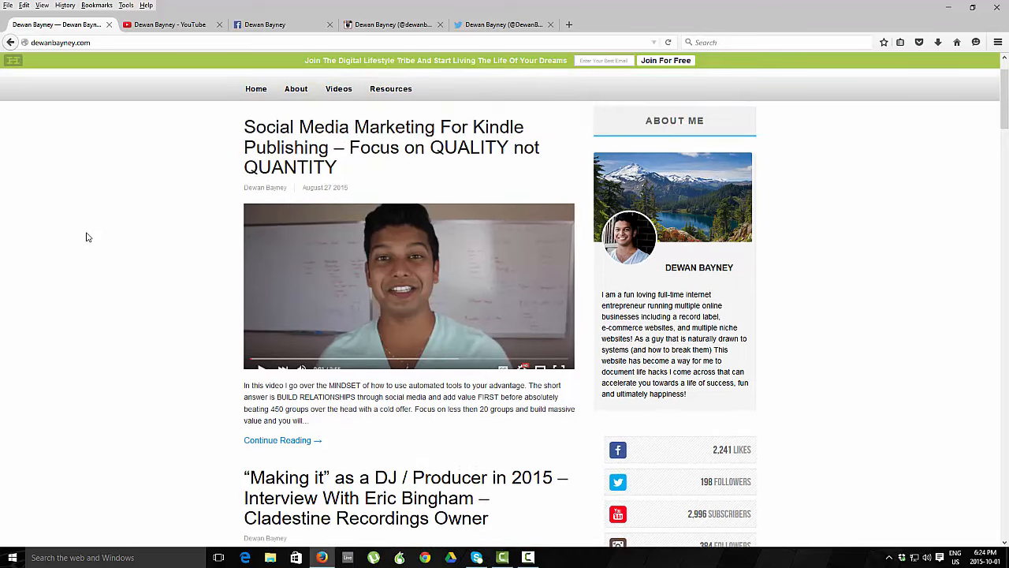
mouse_move(773, 149)
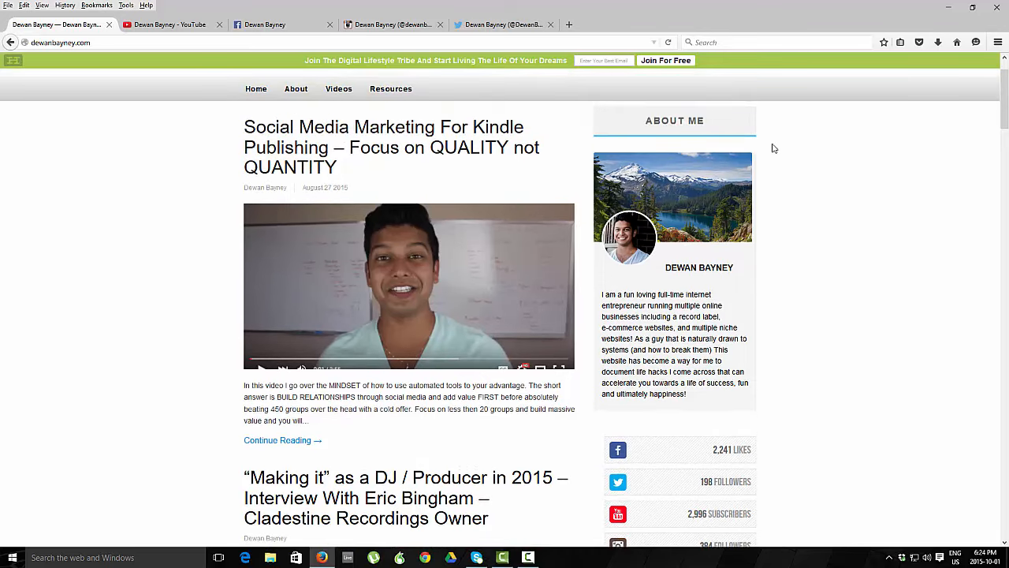
scroll(down, 3)
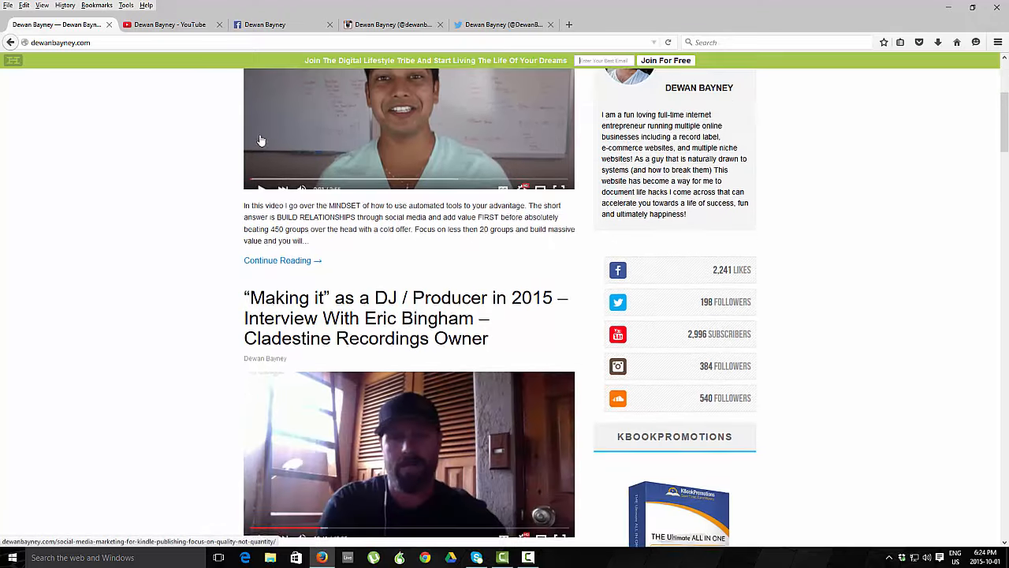
scroll(down, 3)
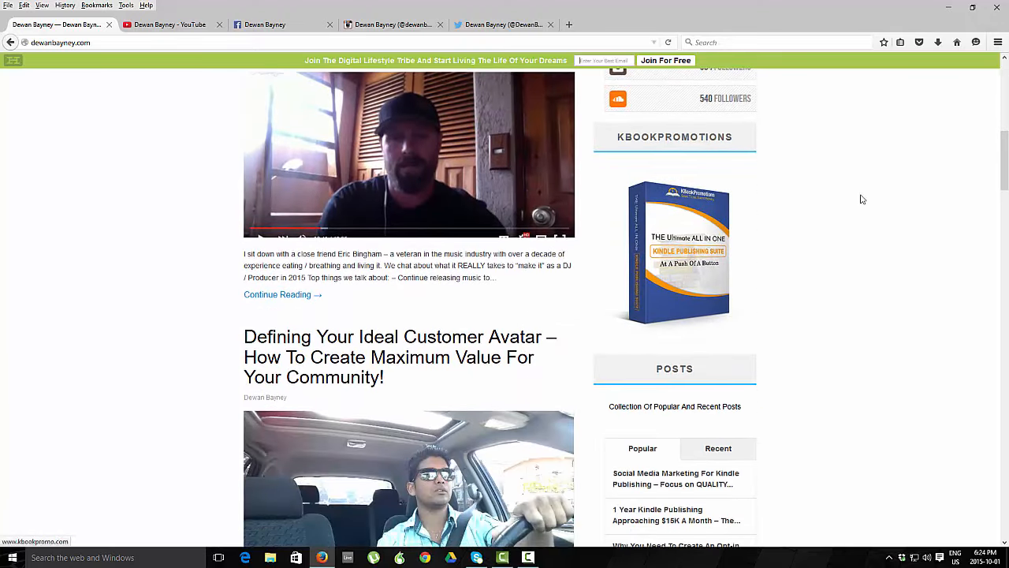
mouse_move(711, 211)
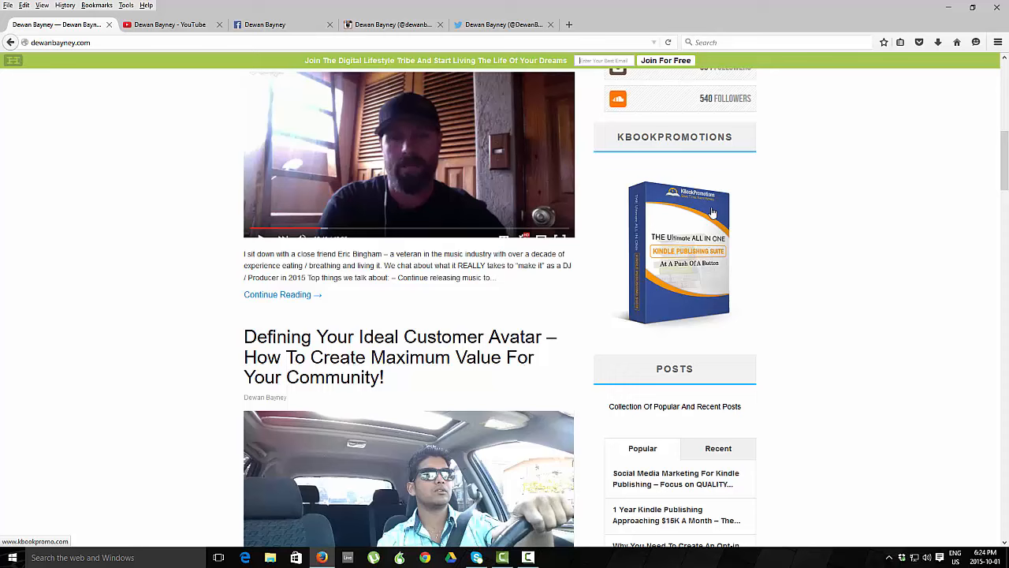
scroll(down, 3)
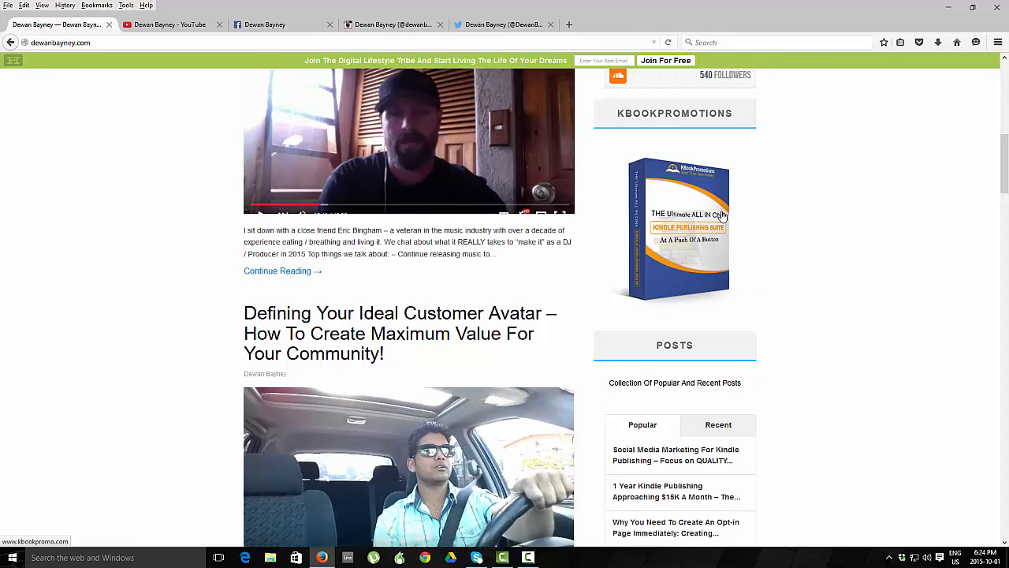
scroll(down, 3)
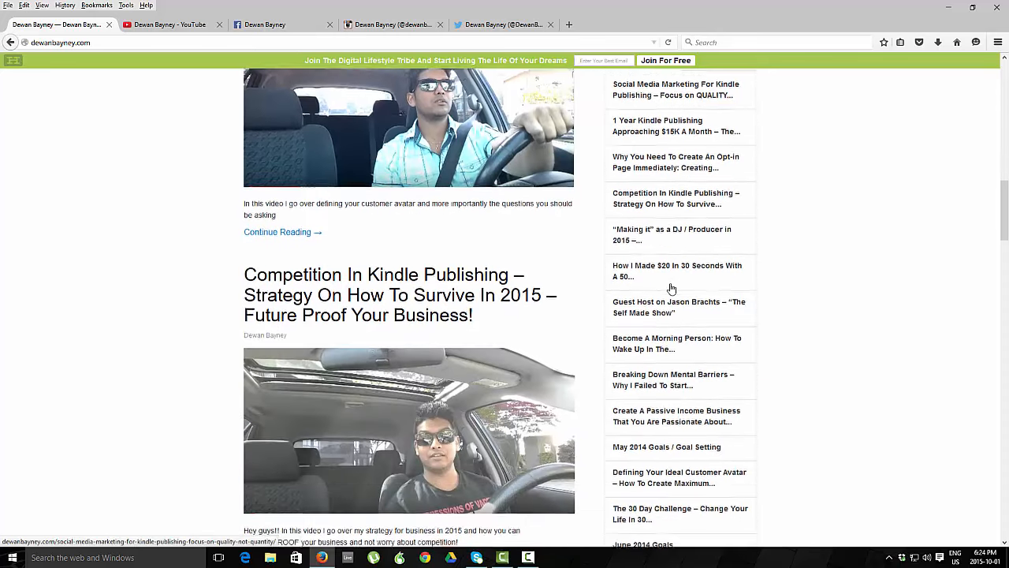
scroll(down, 3)
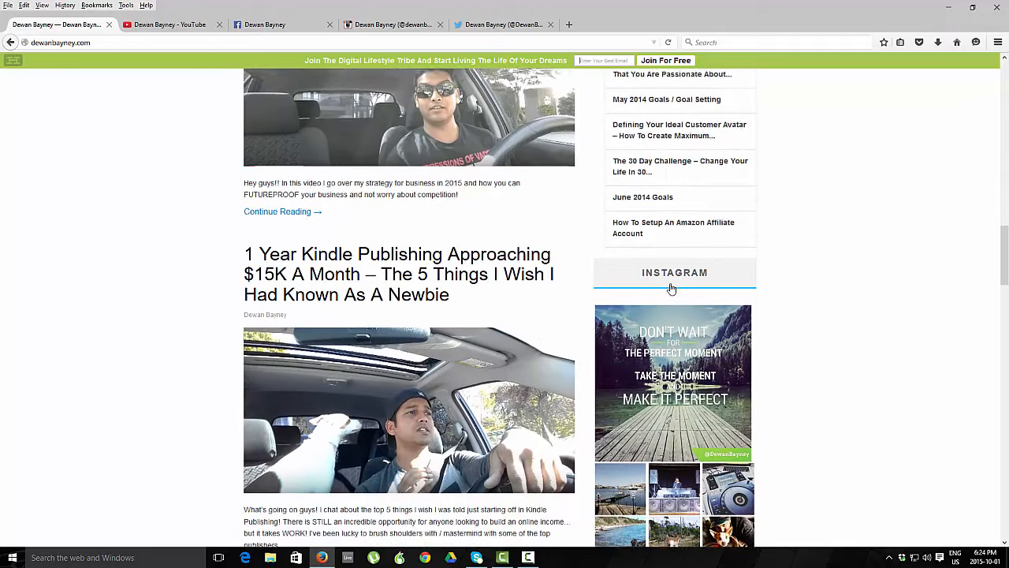
scroll(down, 3)
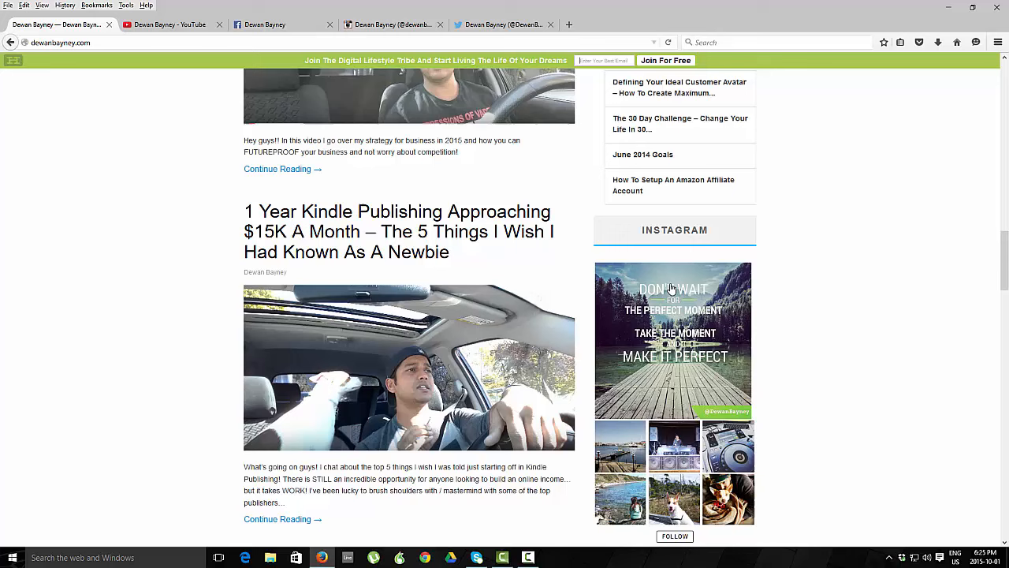
scroll(down, 3)
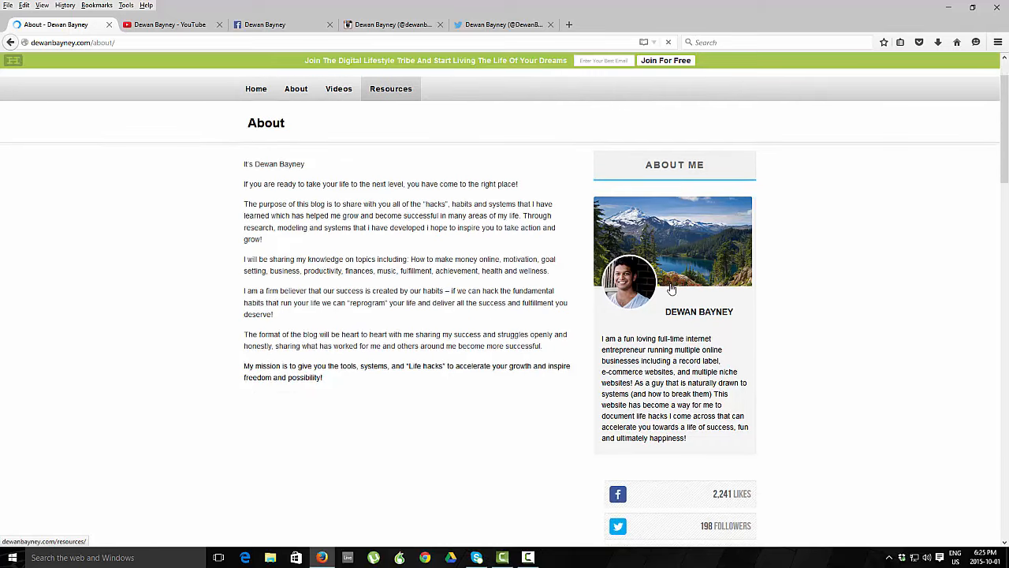
Use the Home link to return to the latest Kindle publishing marketing post.
click(390, 88)
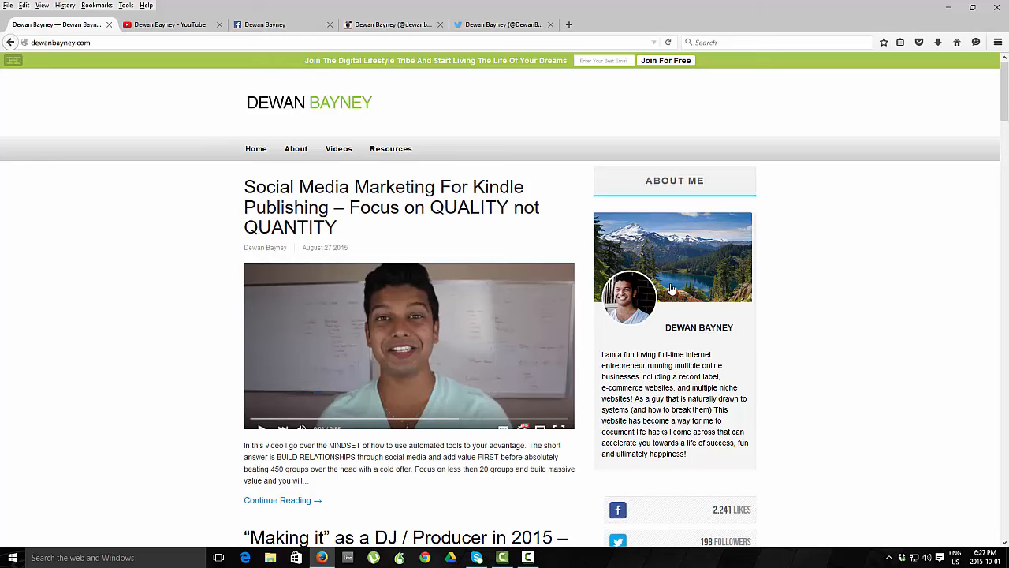
scroll(down, 3)
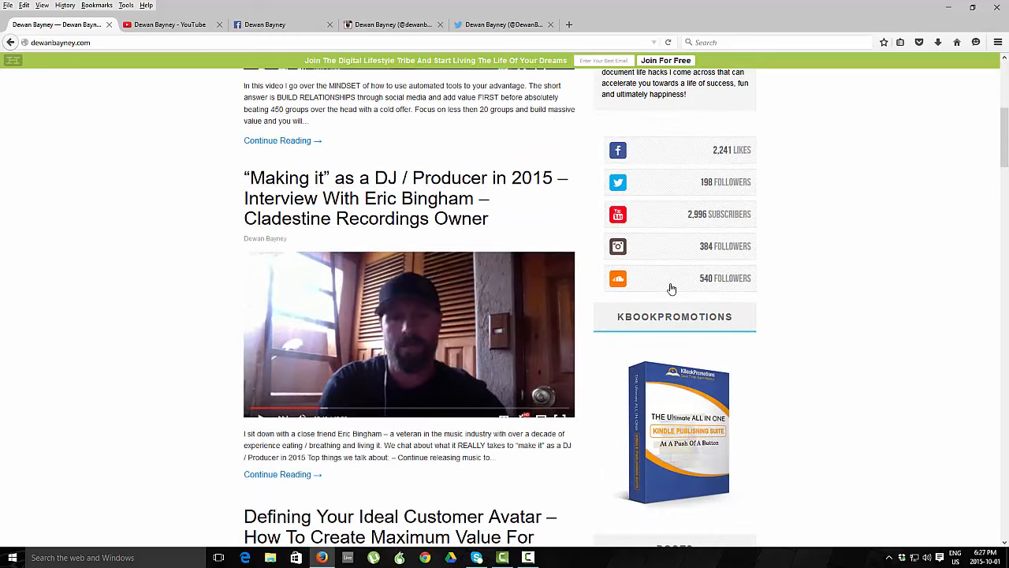
scroll(down, 3)
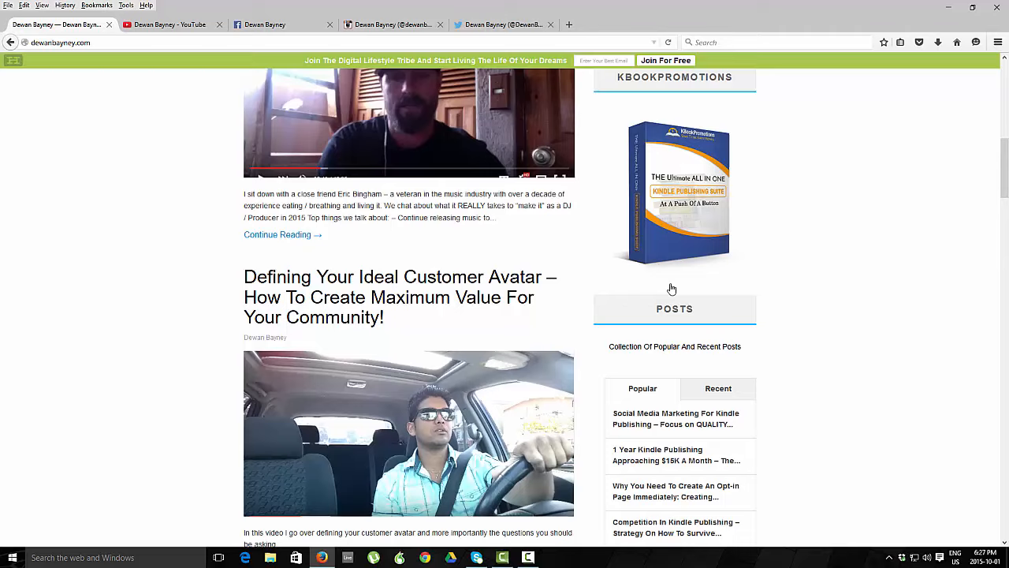
scroll(down, 3)
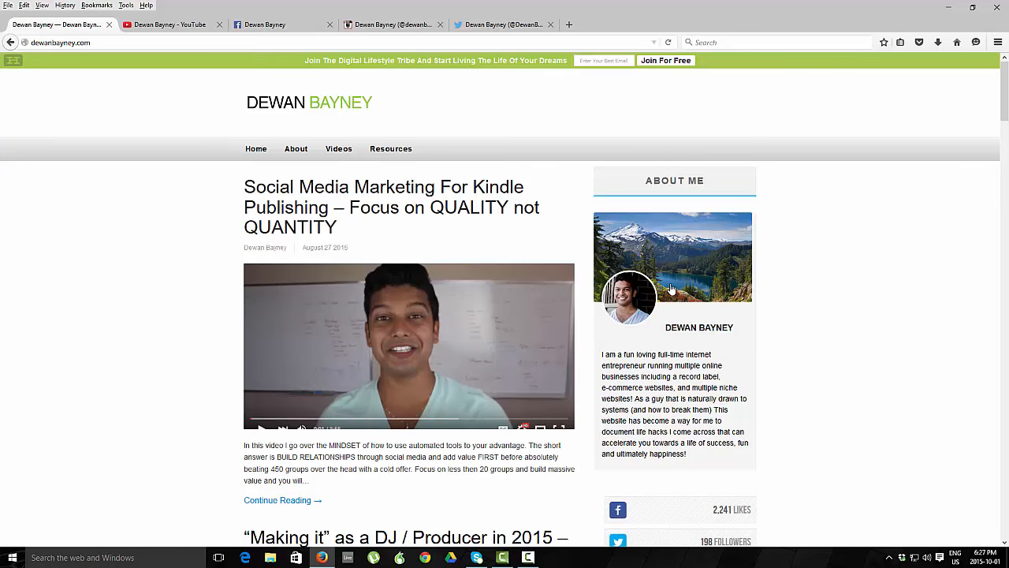
mouse_move(391, 206)
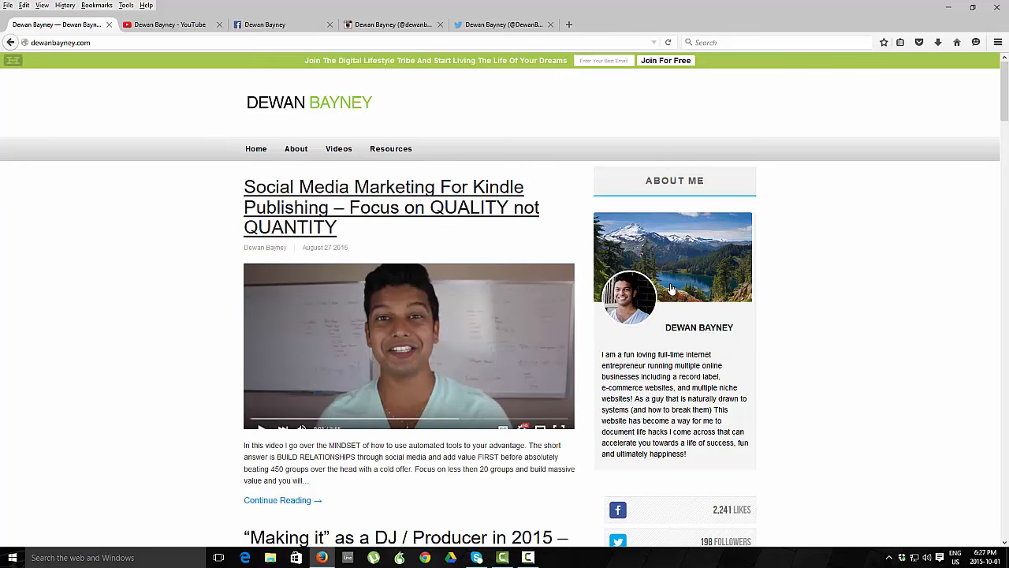
scroll(down, 3)
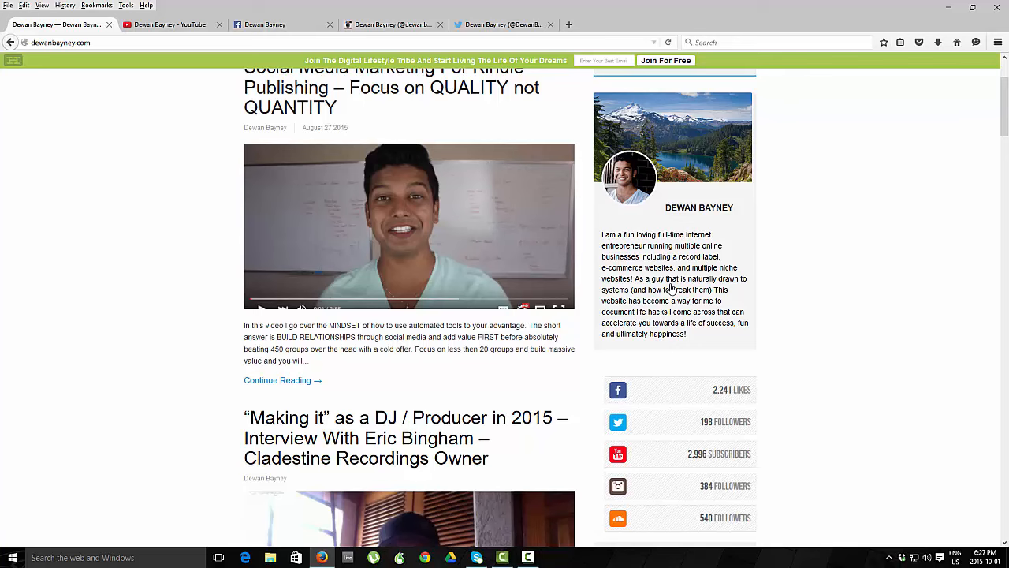
scroll(down, 3)
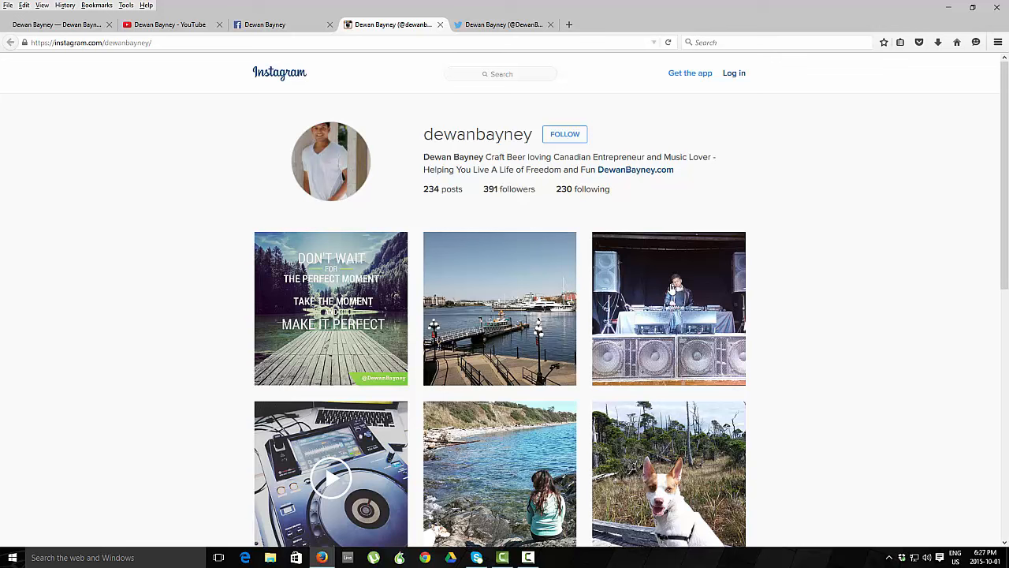
mouse_move(331, 309)
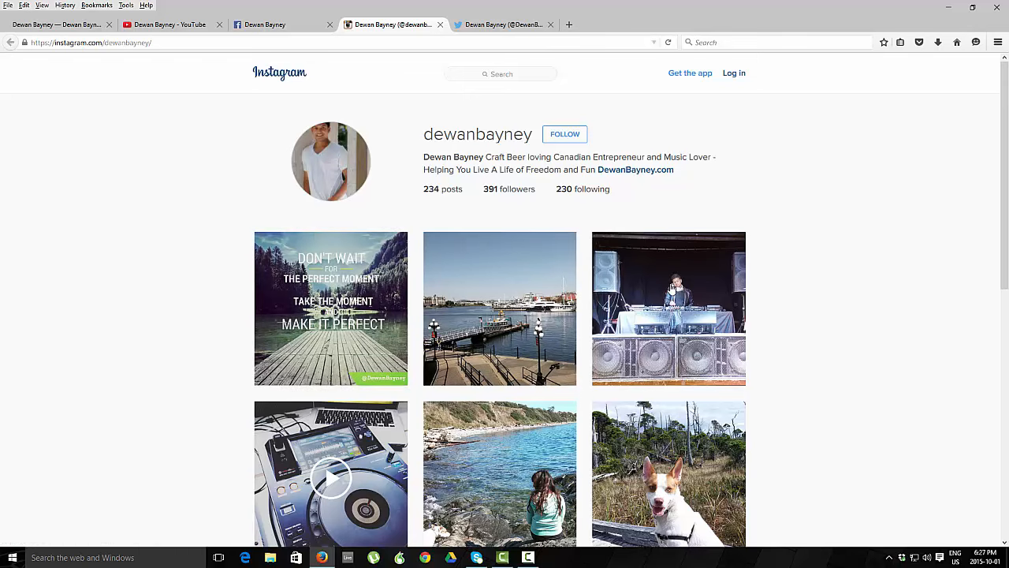
scroll(down, 3)
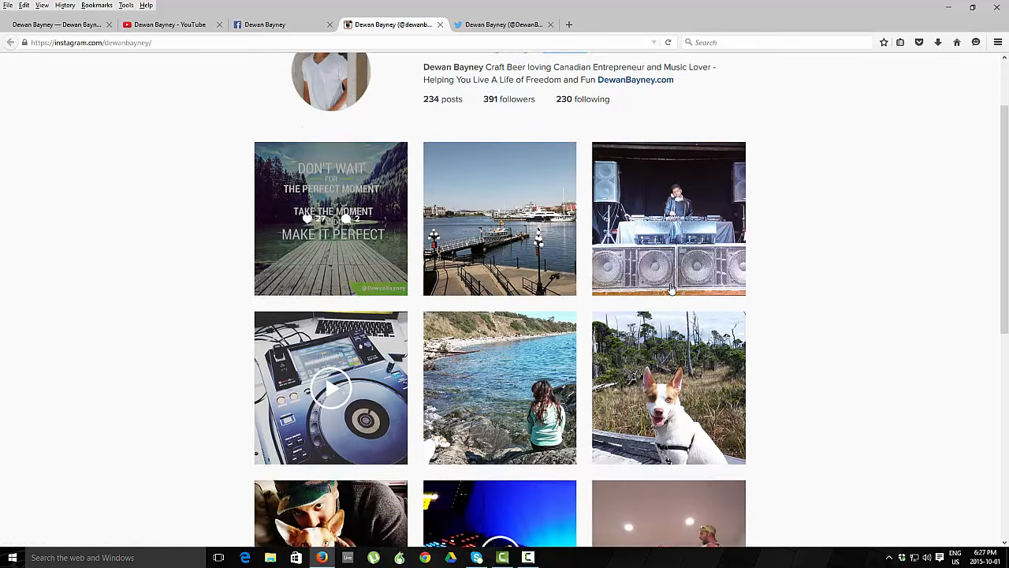
scroll(down, 3)
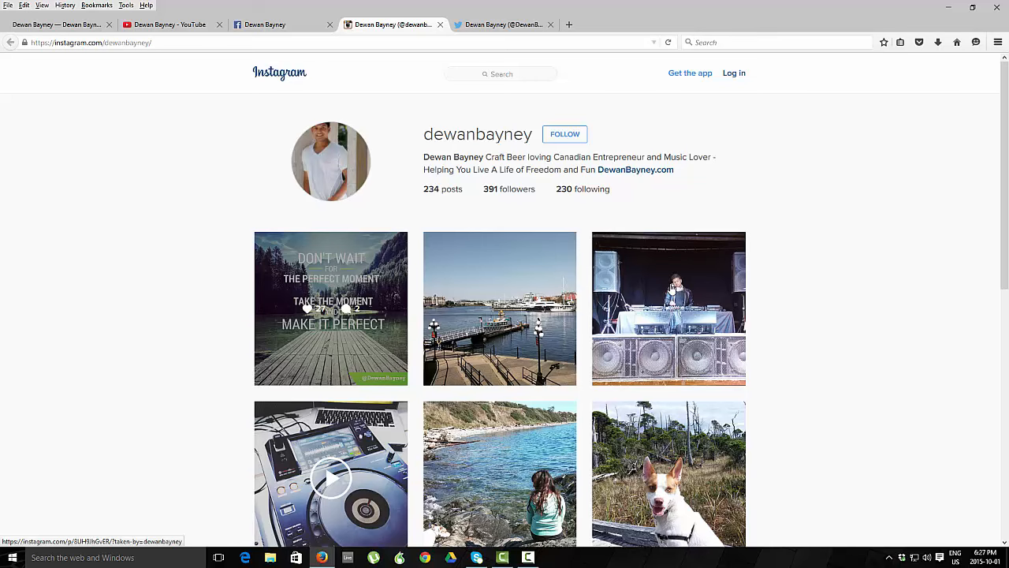
click(331, 307)
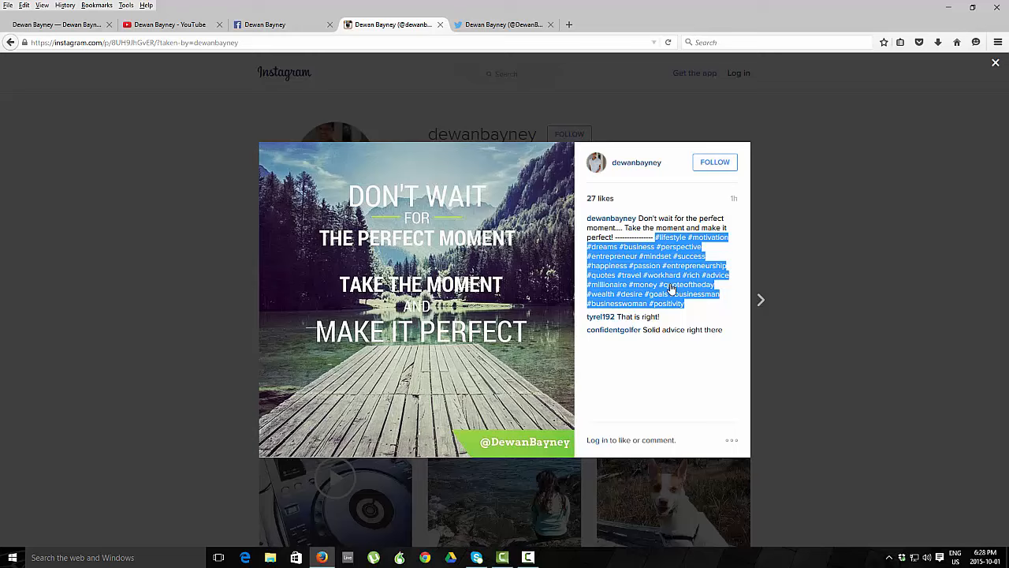
click(994, 61)
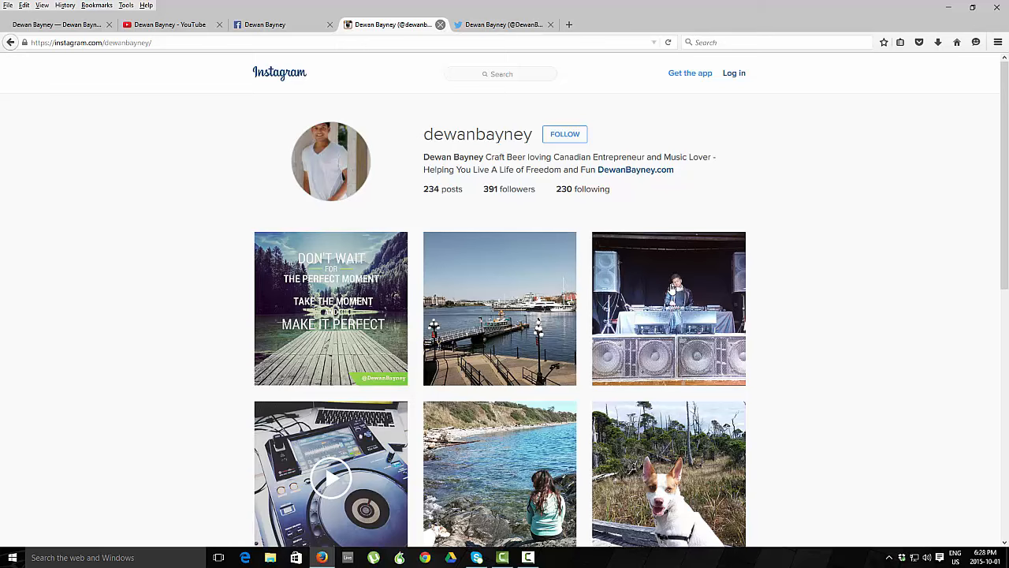
click(392, 25)
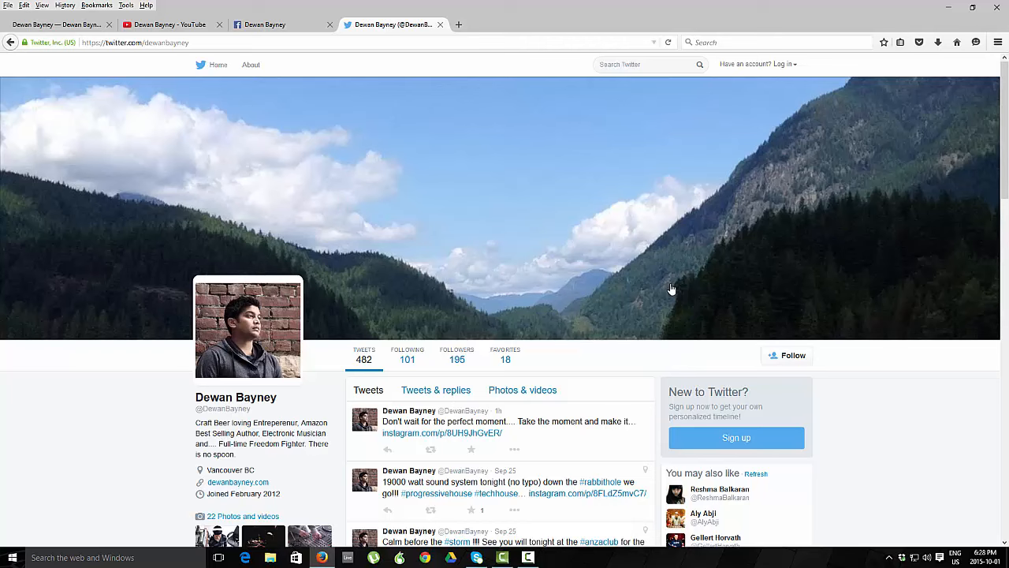
scroll(down, 3)
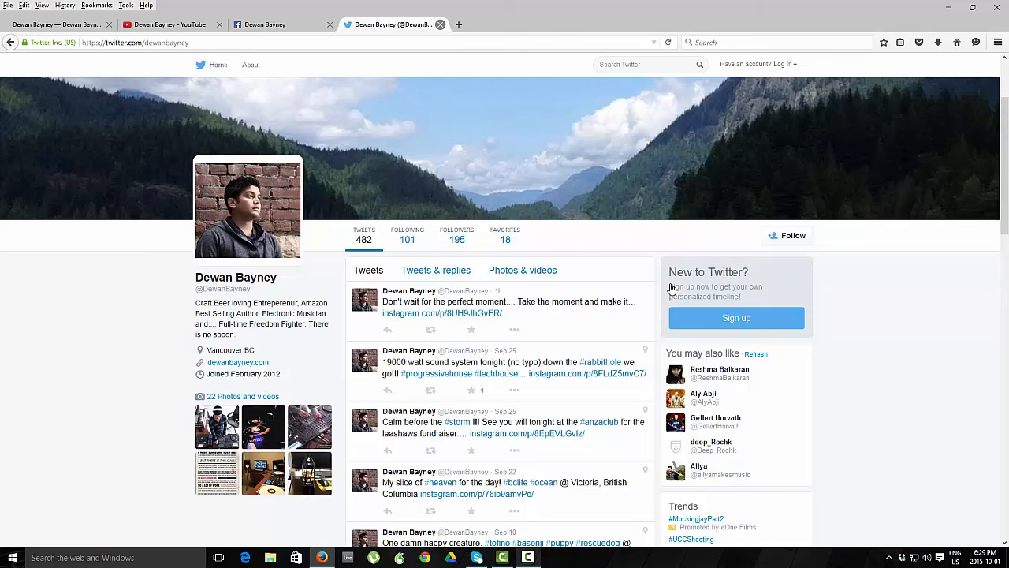
Close the Twitter tab, then search Facebook for 'digit' and open Digital Lifestyle Bootcamp Community.
click(280, 25)
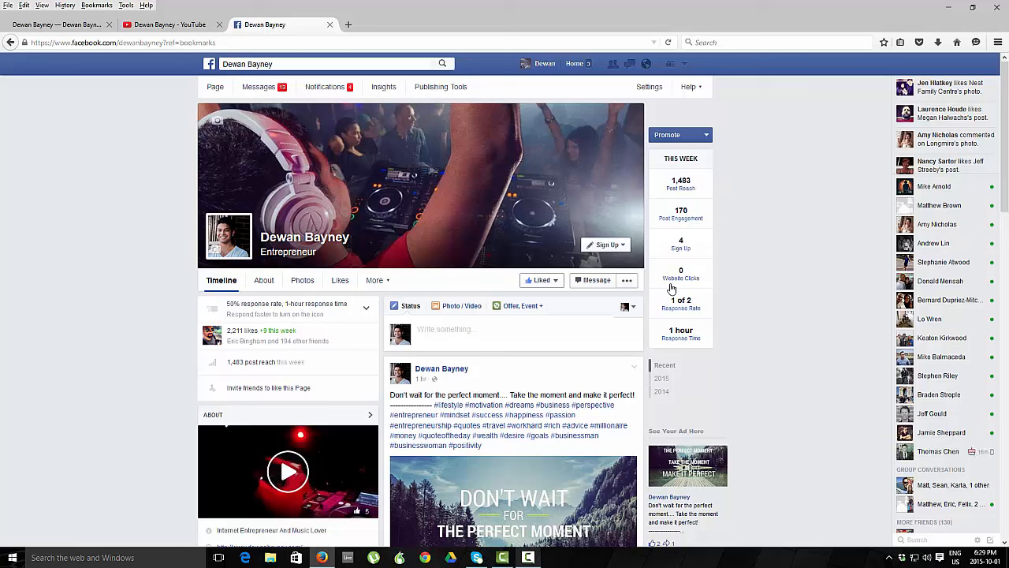
click(331, 64)
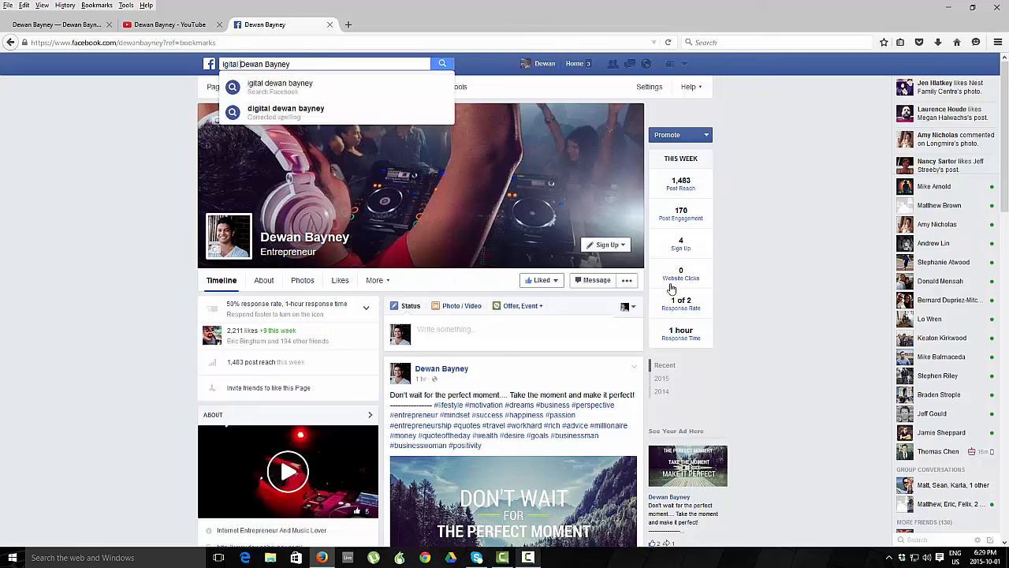
text(digital li)
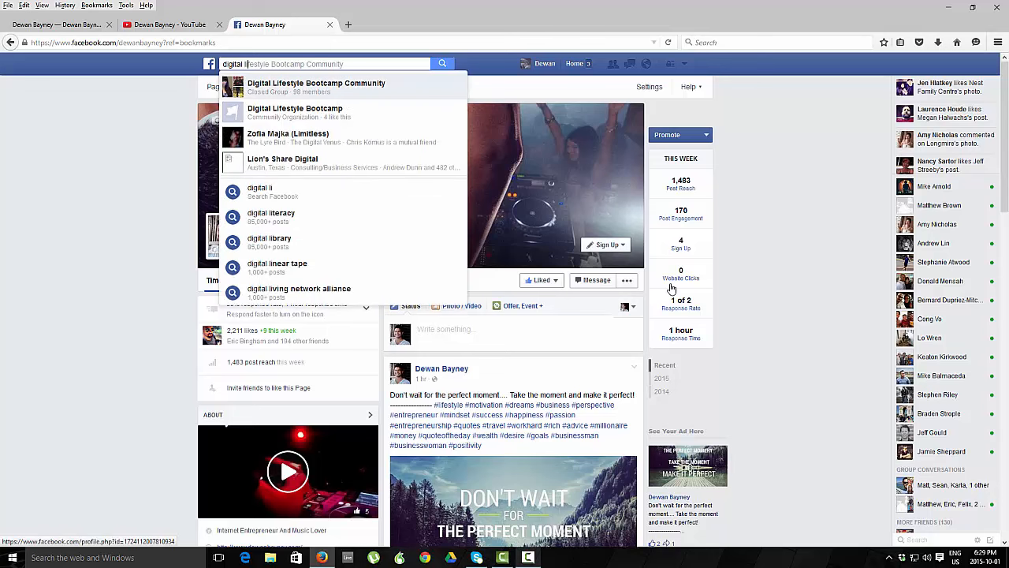
click(317, 87)
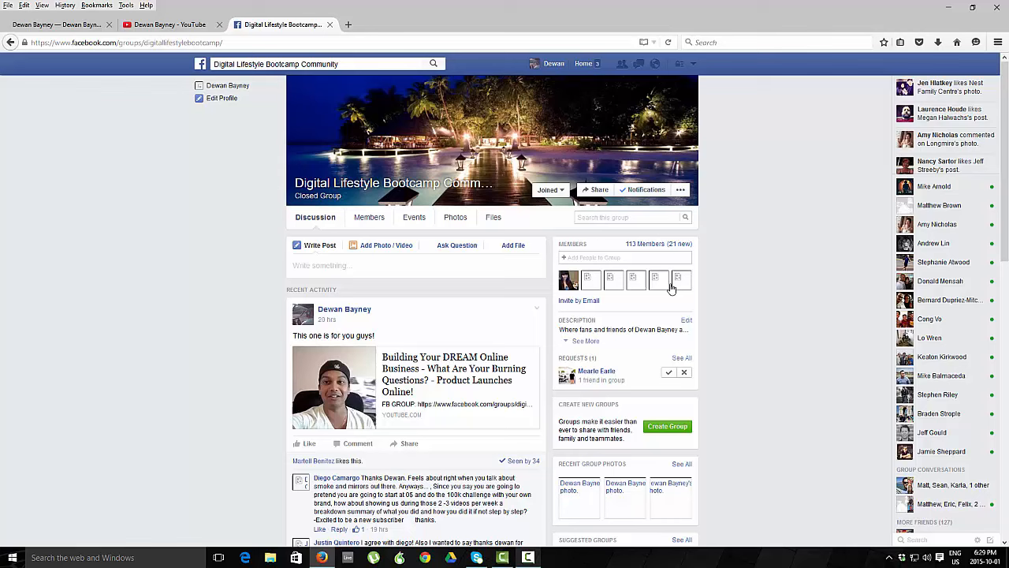
View the group's New Members list, then close the Facebook tab.
click(659, 279)
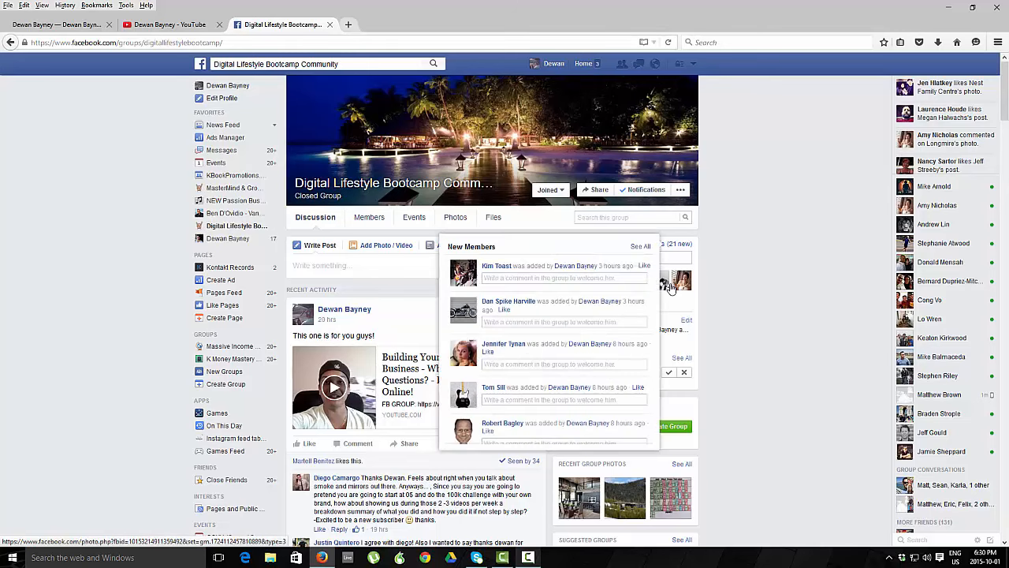
click(162, 24)
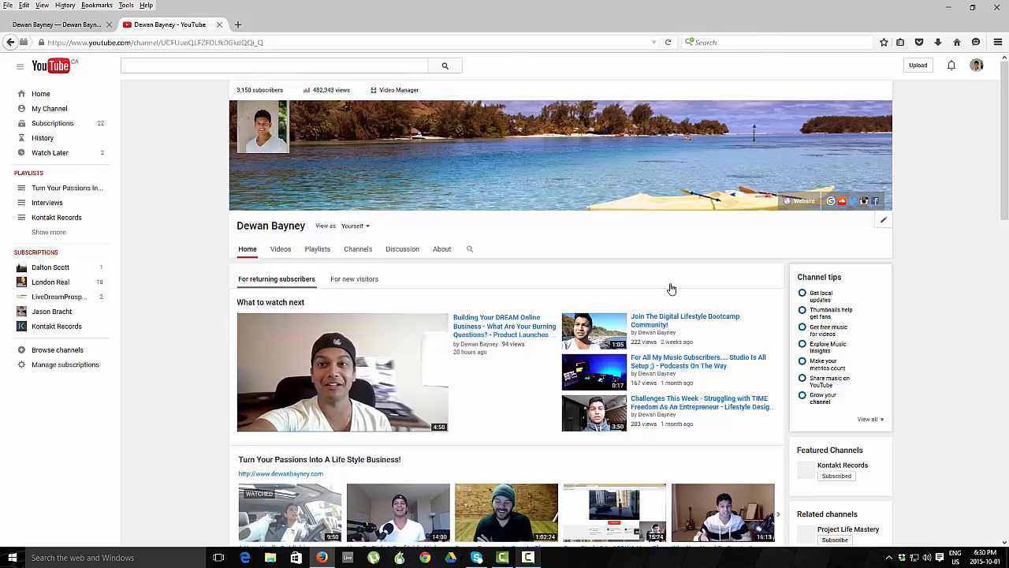
Browse the channel's uploaded Videos grid, then return to the channel home page.
click(280, 248)
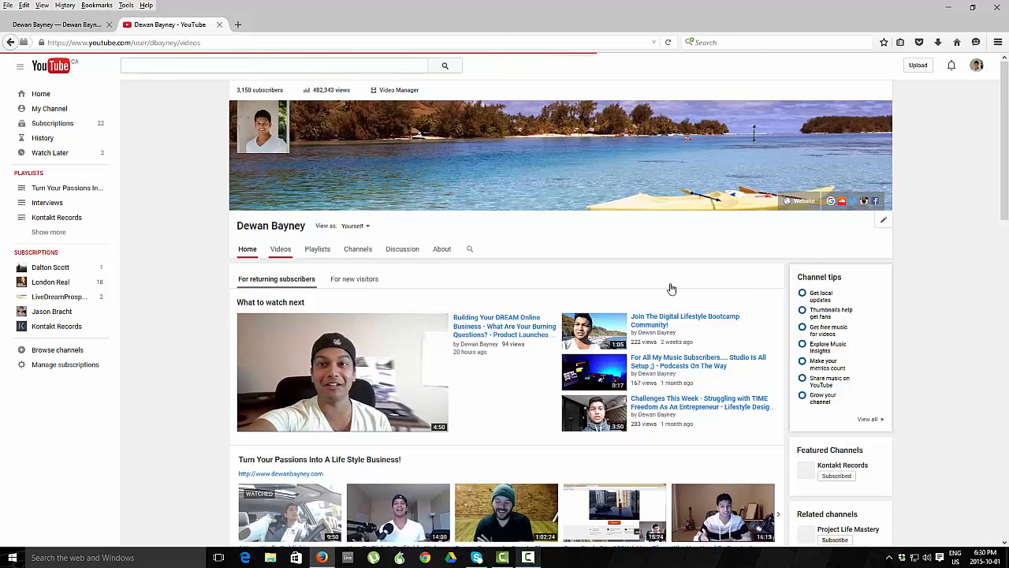
click(280, 249)
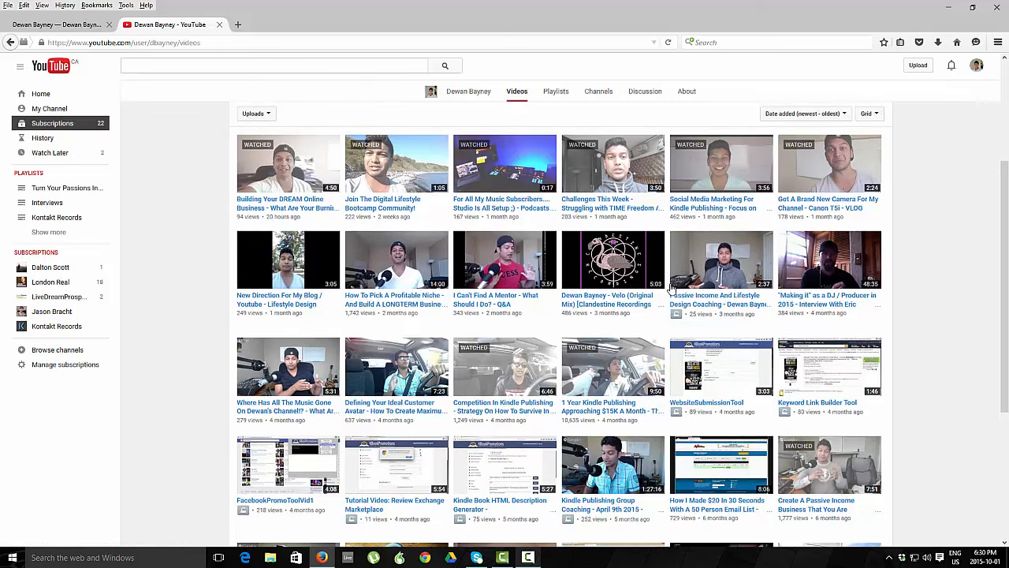
click(49, 108)
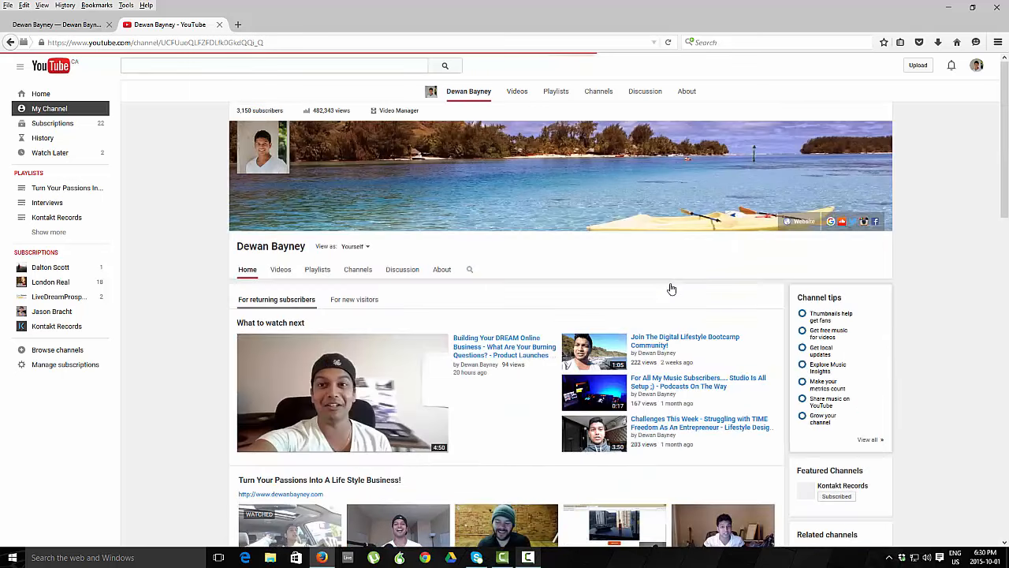
scroll(down, 3)
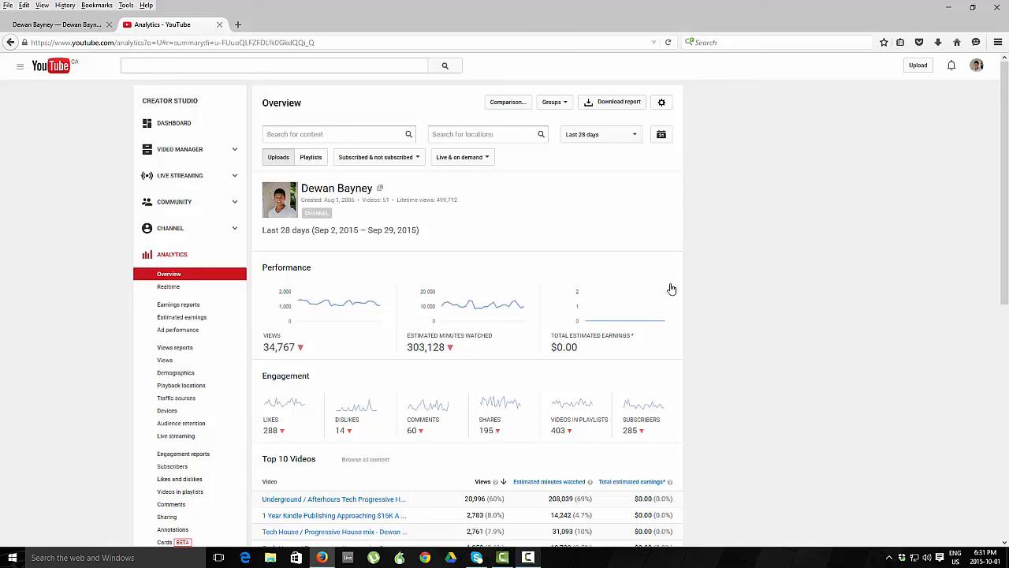
mouse_move(324, 316)
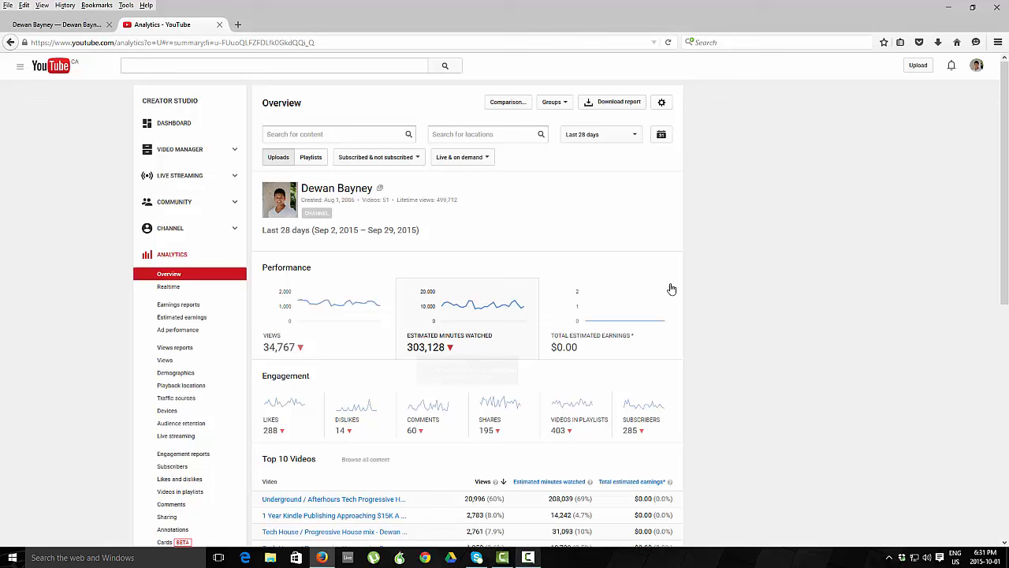
mouse_move(465, 307)
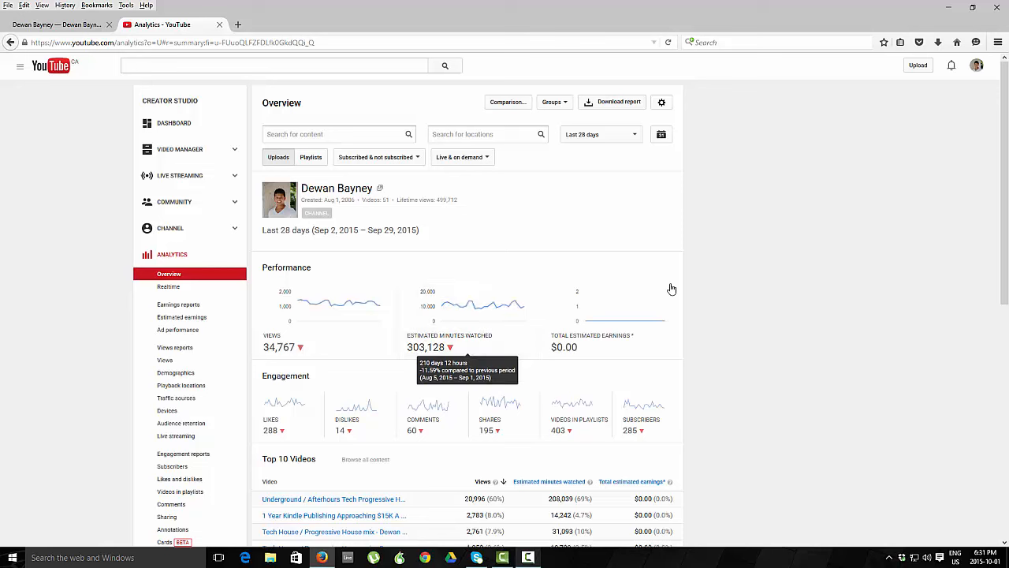
mouse_move(672, 288)
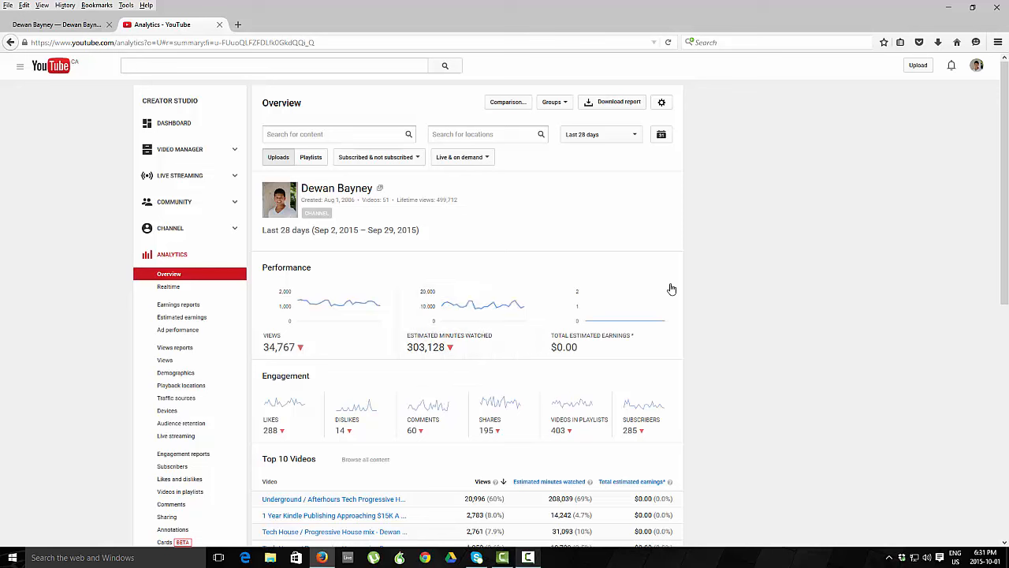
Change the Analytics reporting period from Last 28 days to This quarter.
click(600, 134)
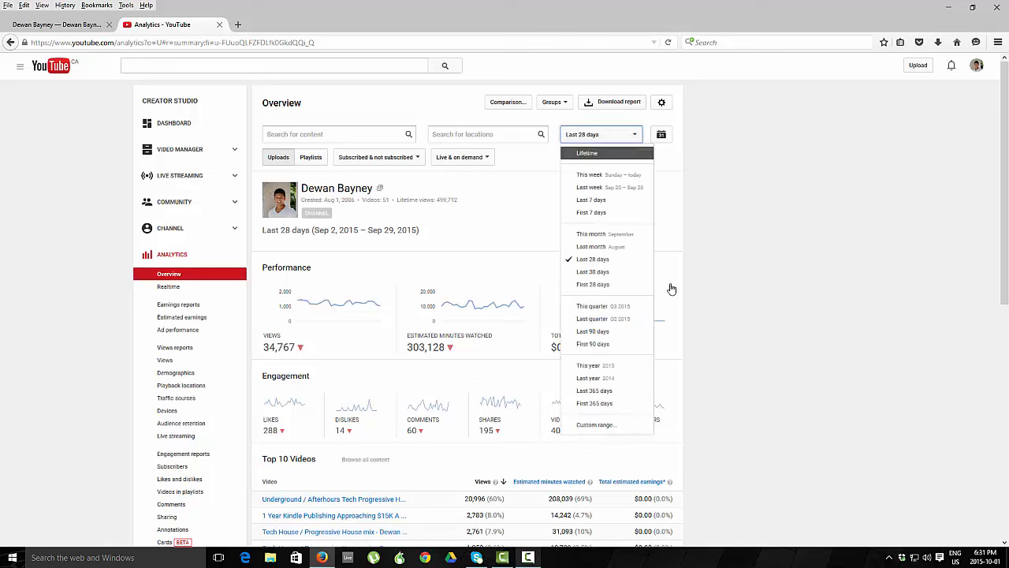
mouse_move(607, 233)
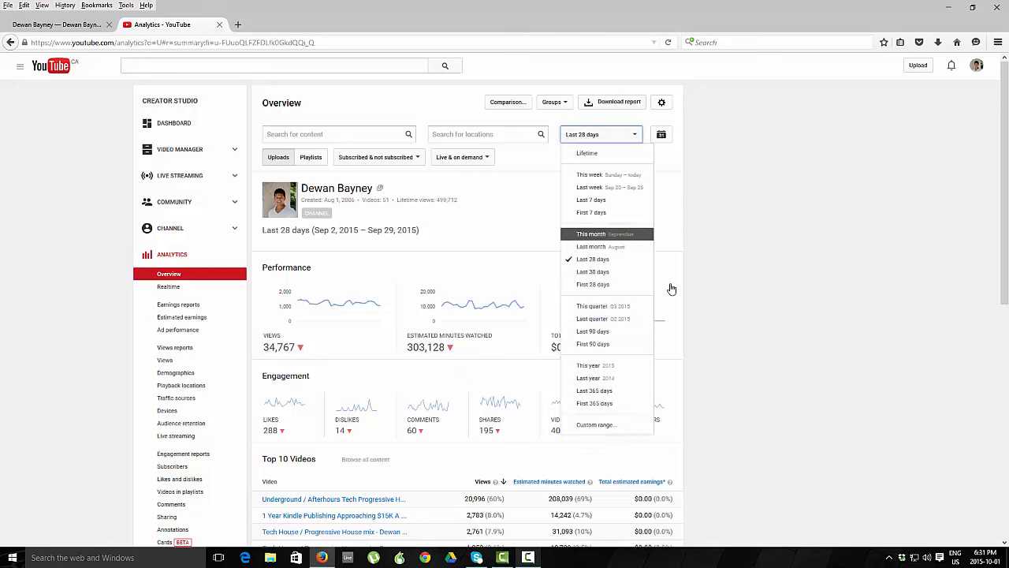
click(586, 306)
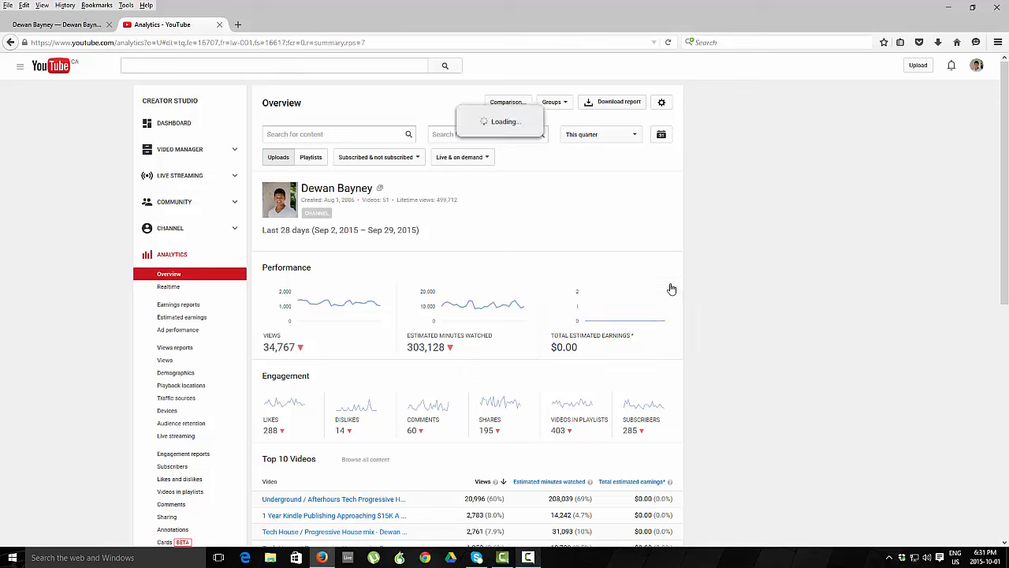
click(600, 134)
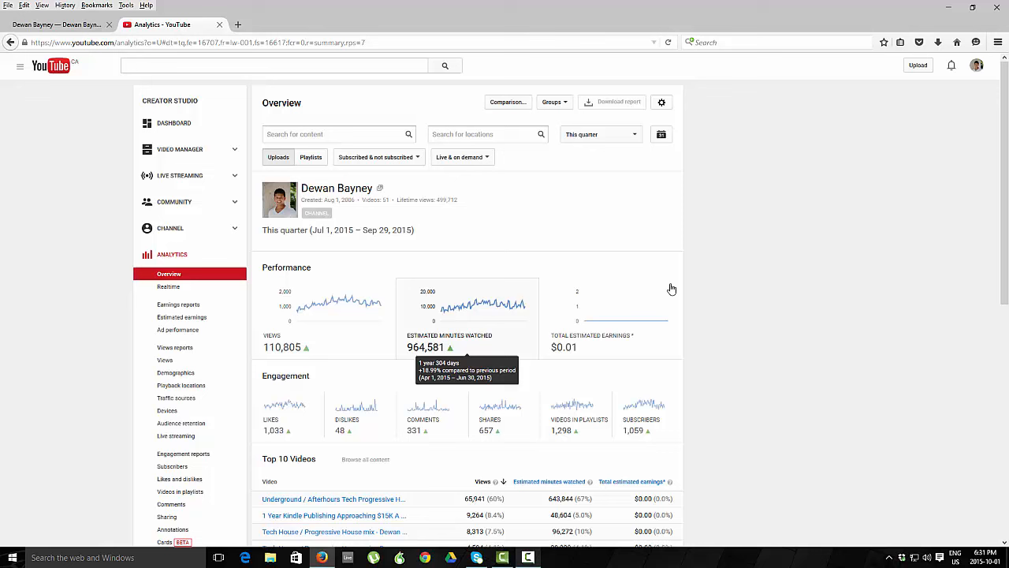
mouse_move(671, 289)
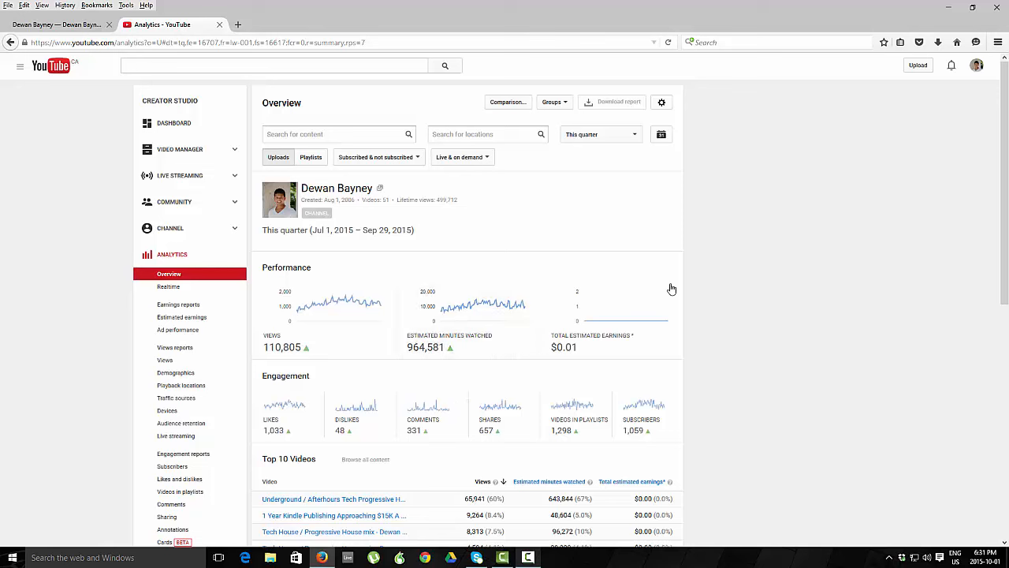